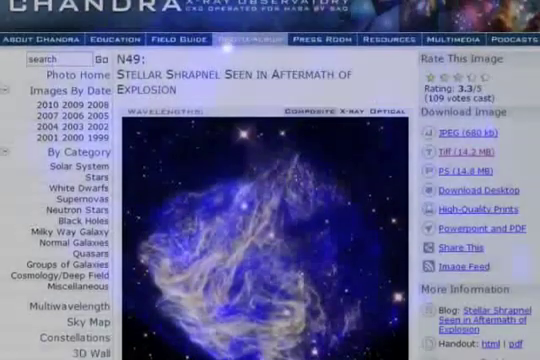
# Scroll down the N49 release page to the Fast Facts with coordinates, constellation, scale and observation details.
pyautogui.scroll(-3)
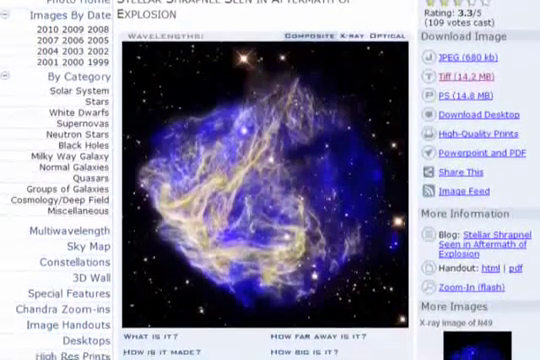
pyautogui.scroll(-3)
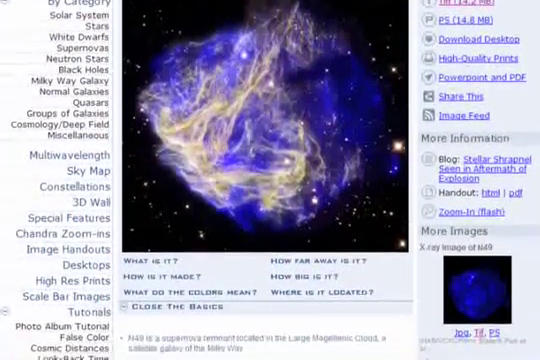
pyautogui.scroll(-3)
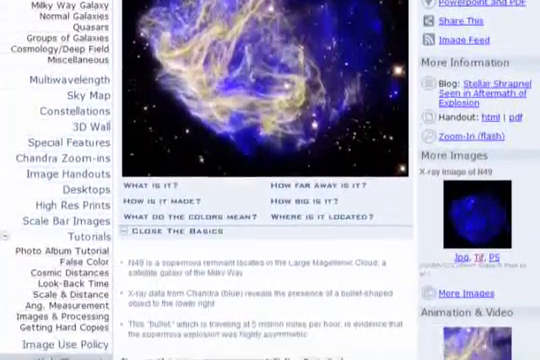
pyautogui.scroll(-3)
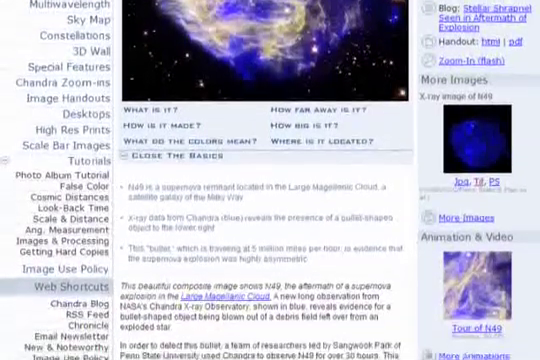
pyautogui.scroll(-3)
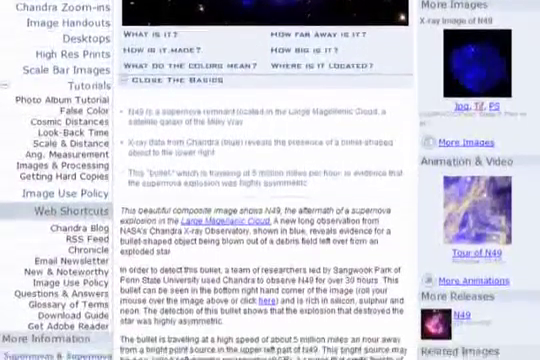
pyautogui.scroll(-3)
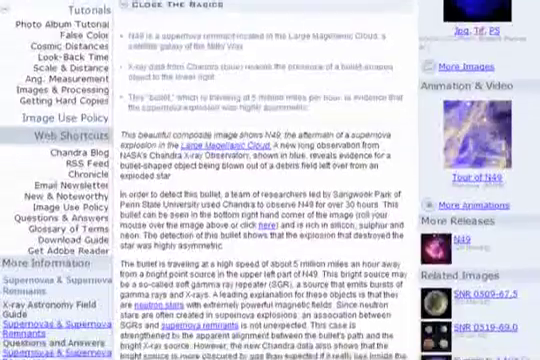
pyautogui.scroll(-3)
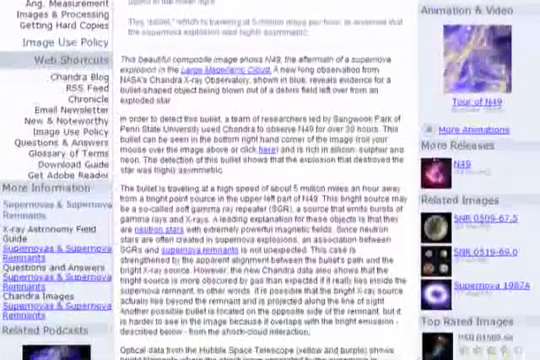
pyautogui.scroll(-3)
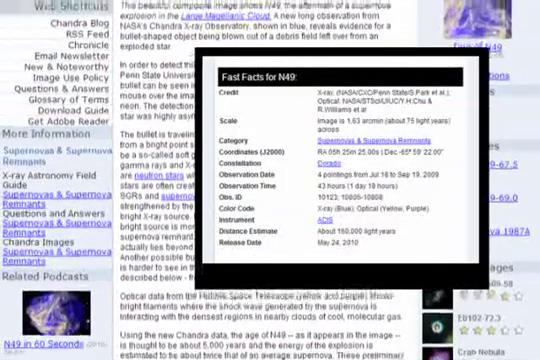
pyautogui.scroll(-3)
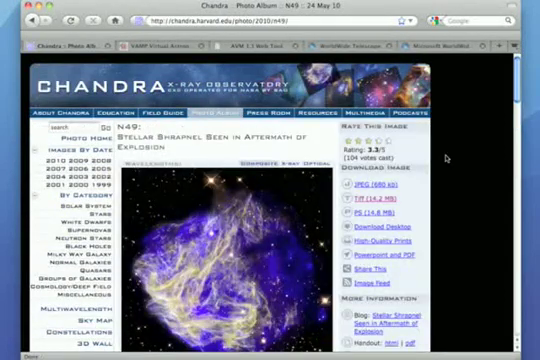
pyautogui.scroll(-3)
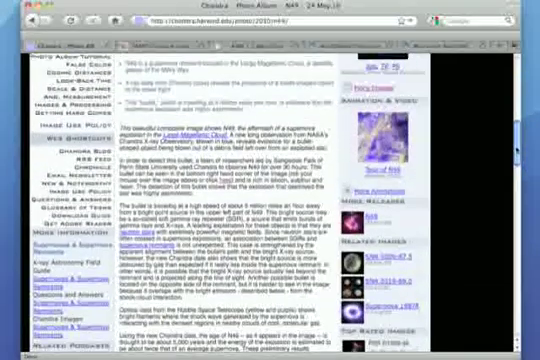
pyautogui.scroll(-3)
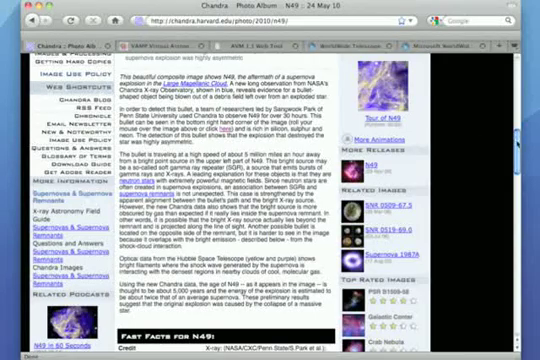
pyautogui.scroll(-3)
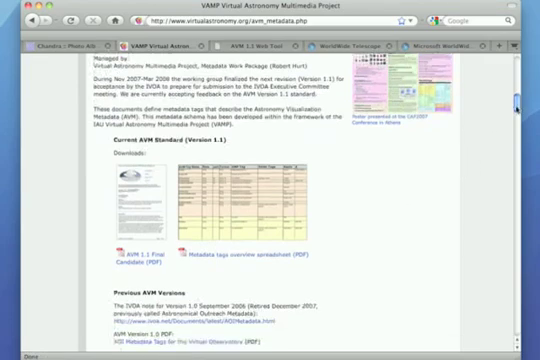
# Scroll the AVM metadata page down to the AVM Tagging Tool and Adobe Metadata Panels sections.
pyautogui.scroll(-3)
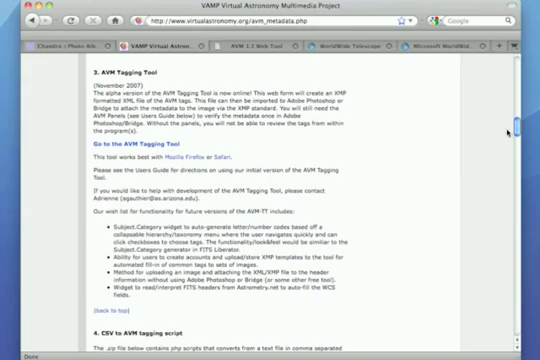
pyautogui.scroll(-3)
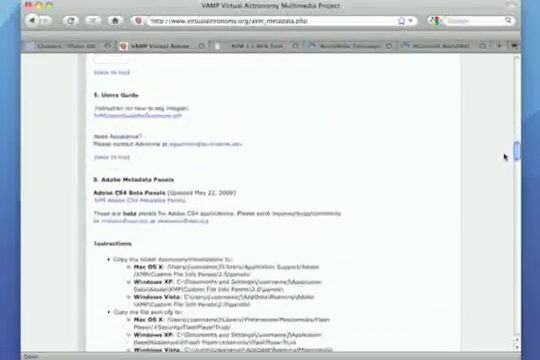
pyautogui.scroll(-3)
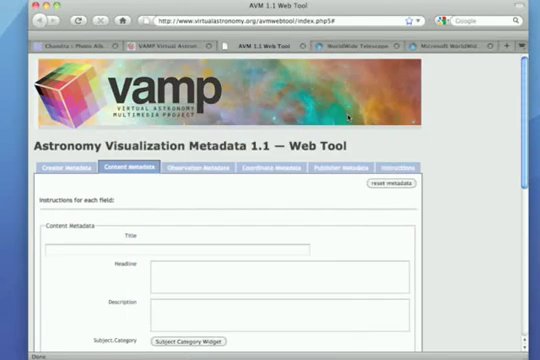
pyautogui.moveTo(334, 228)
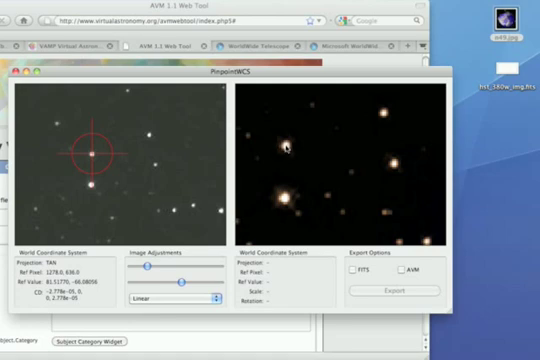
# Load the N49 image into Pinpoint WCS to begin matching stars against the reference sky image.
pyautogui.click(288, 148)
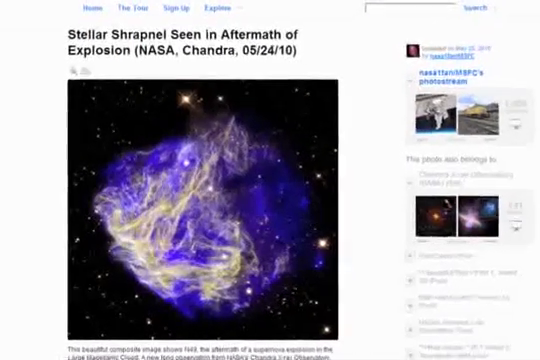
# Scroll the Flickr photo page down to show the 'Stellar Shrapnel' N49 image larger.
pyautogui.scroll(-3)
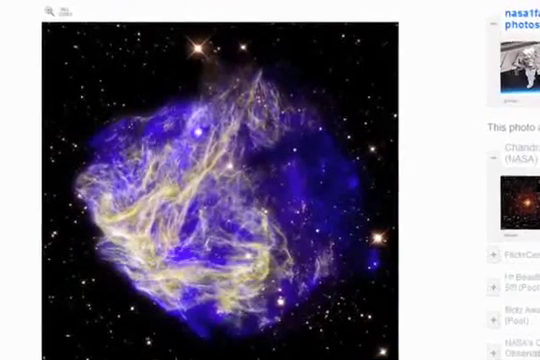